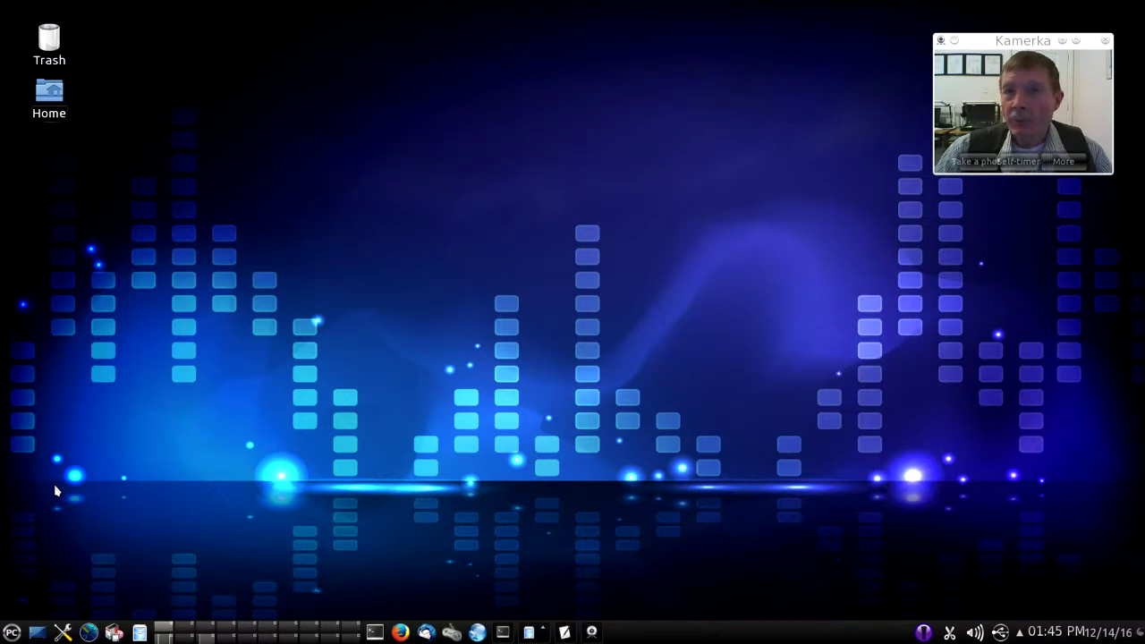
mouse_move(62, 485)
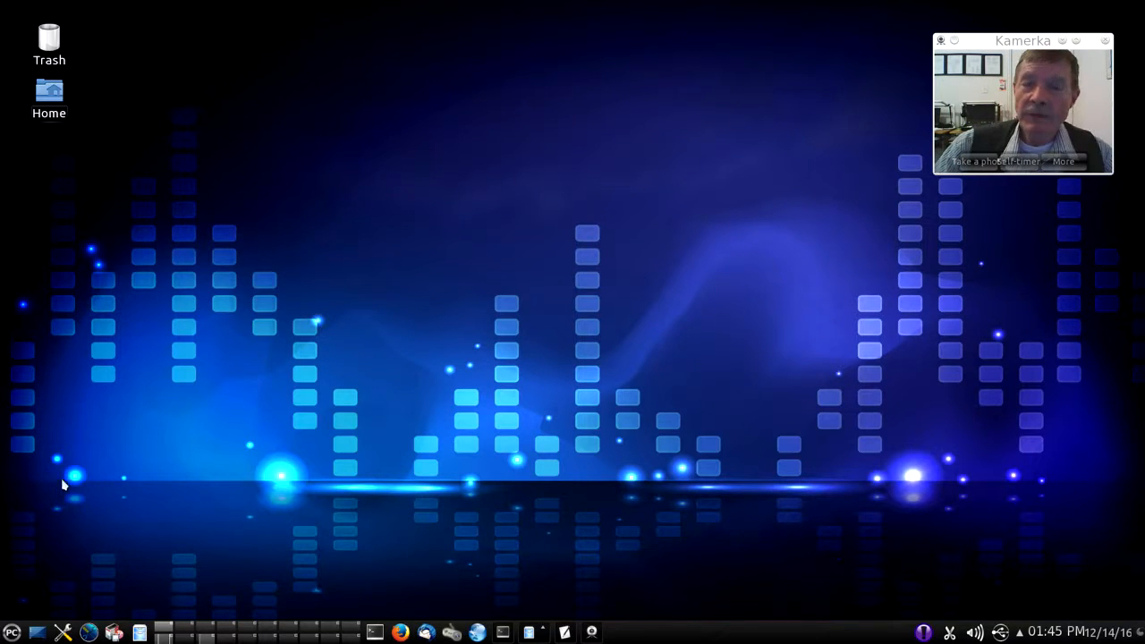
mouse_move(112, 455)
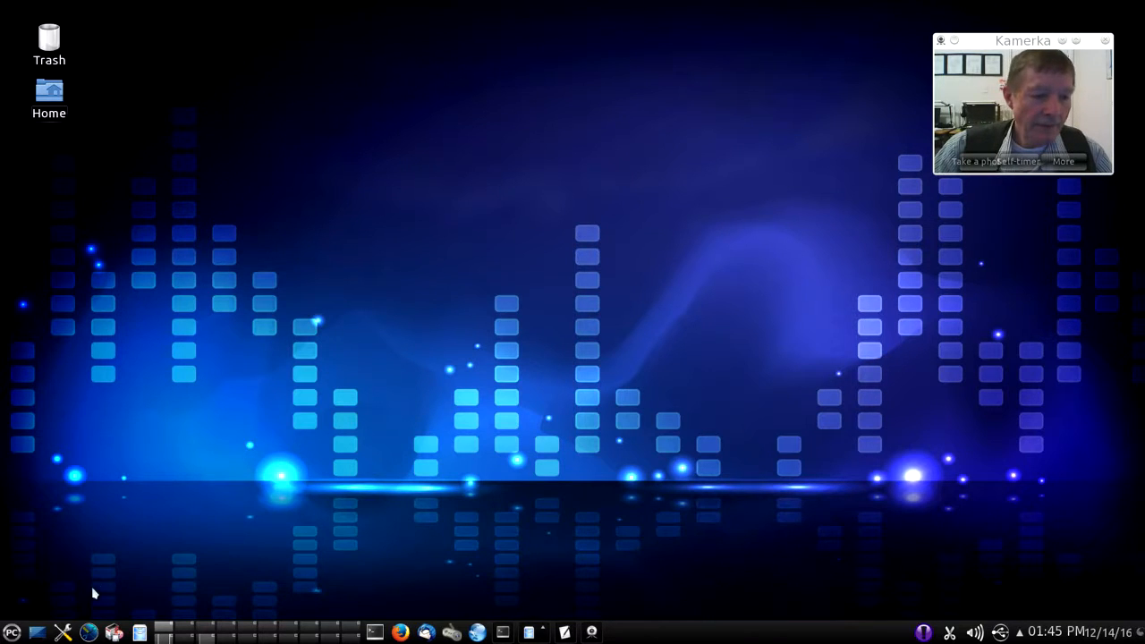
mouse_move(114, 634)
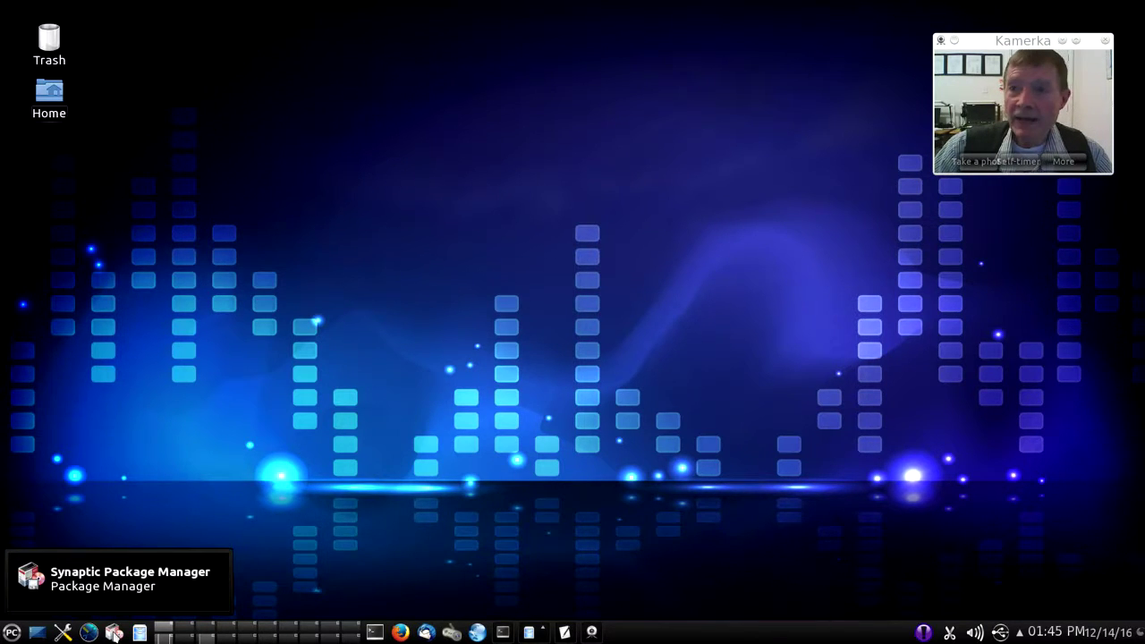
Launch Synaptic from the taskbar and authenticate with the root password
click(113, 632)
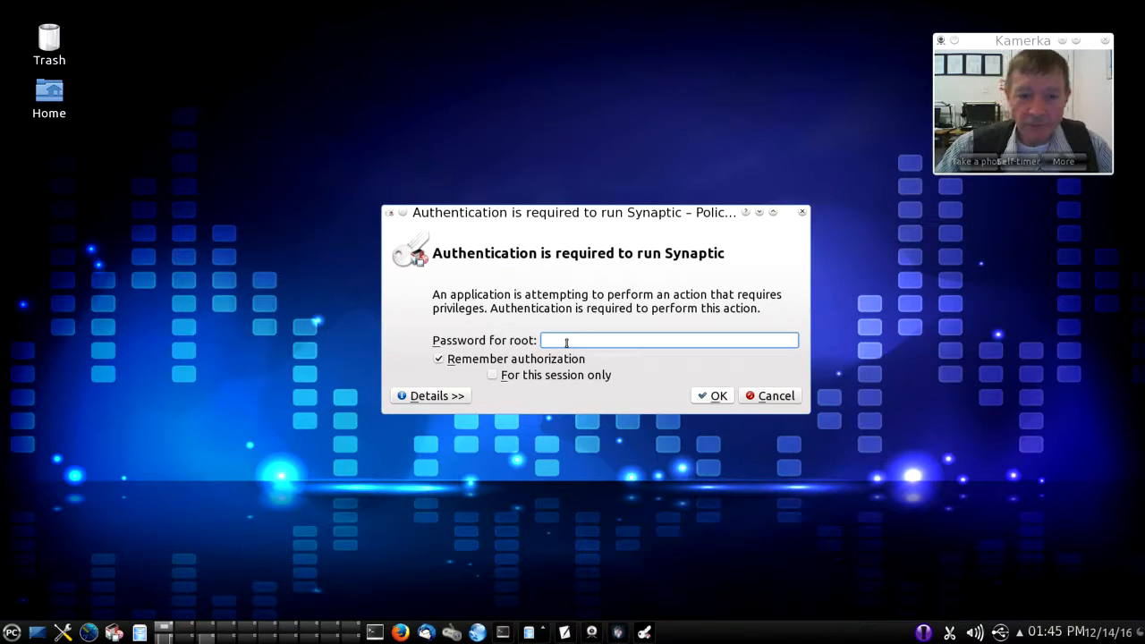
text(***)
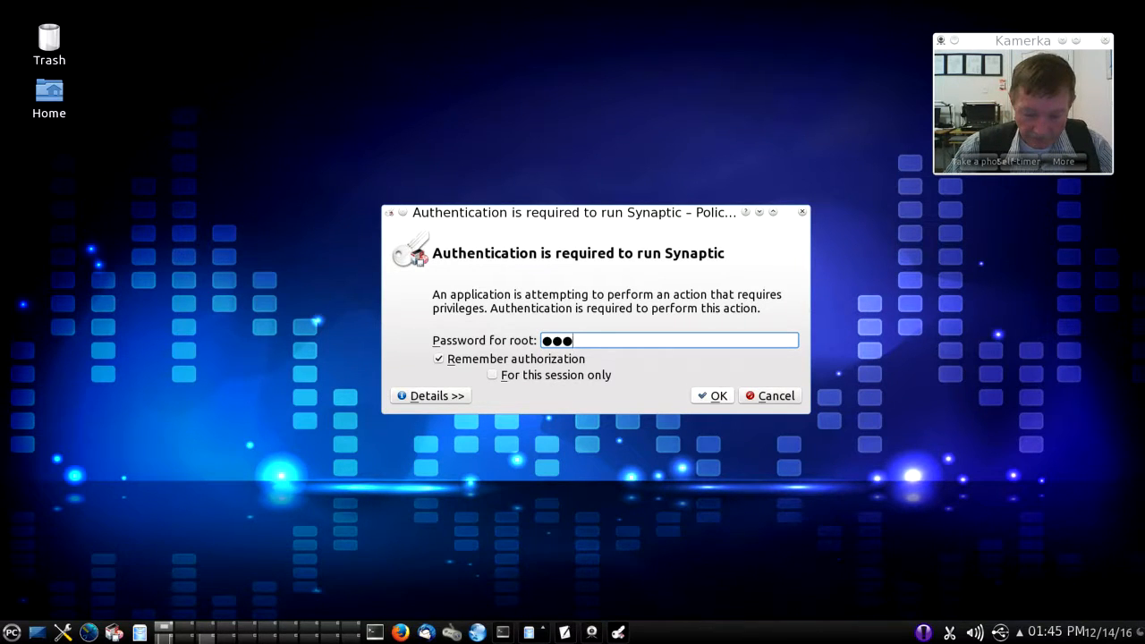
click(711, 395)
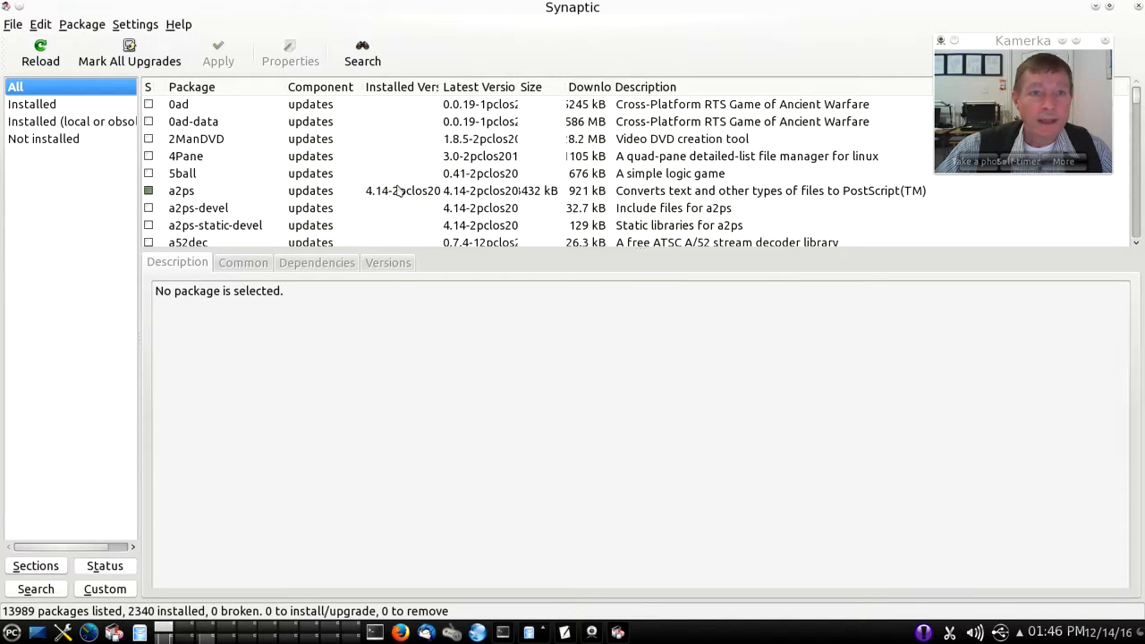
Mark every available package upgrade using Mark All Upgrades
scroll(down, 3)
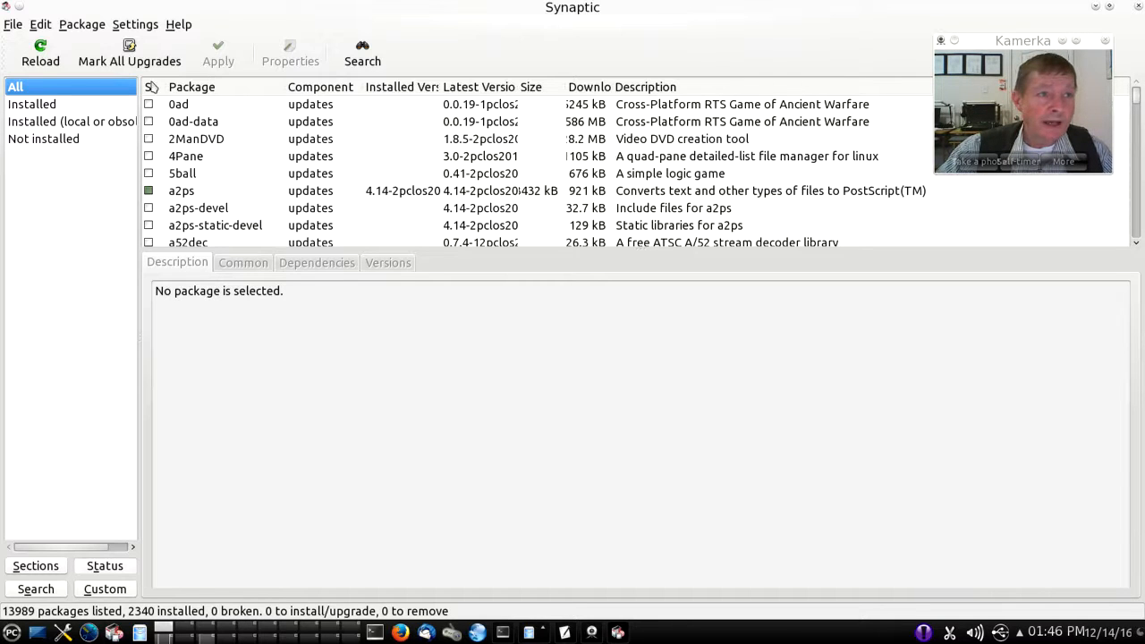
click(40, 51)
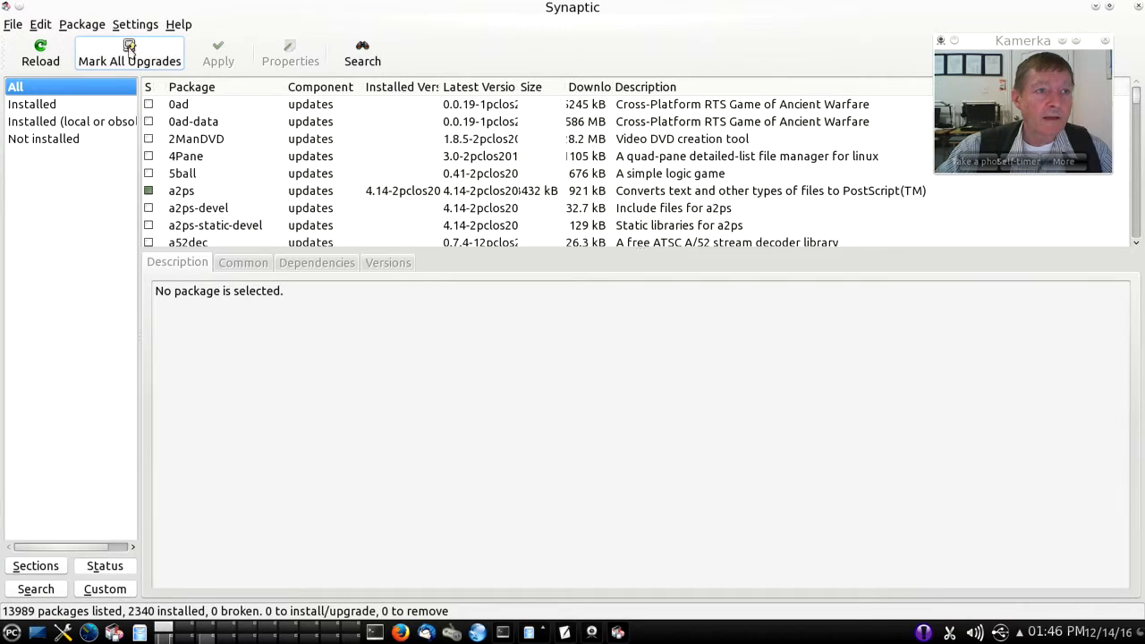
click(129, 54)
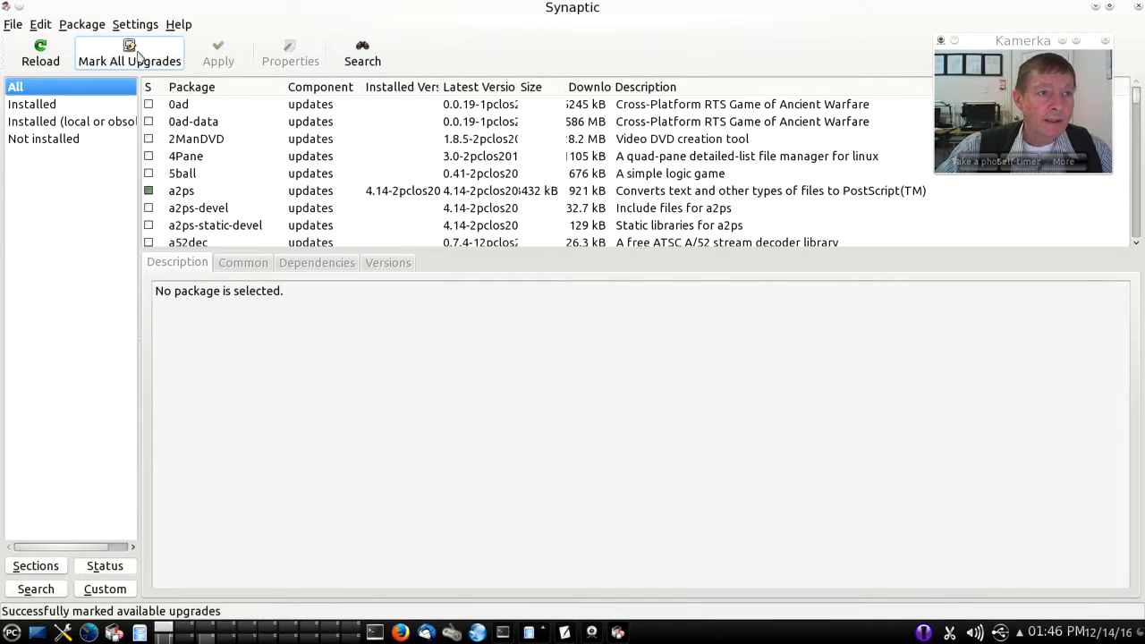
mouse_move(219, 53)
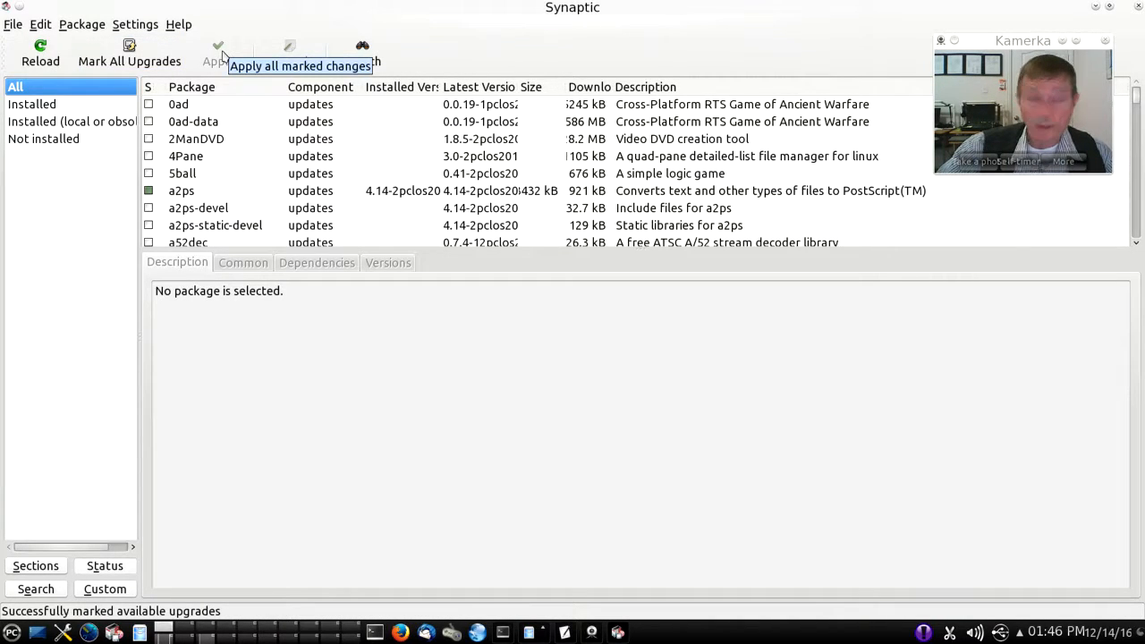
mouse_move(255, 132)
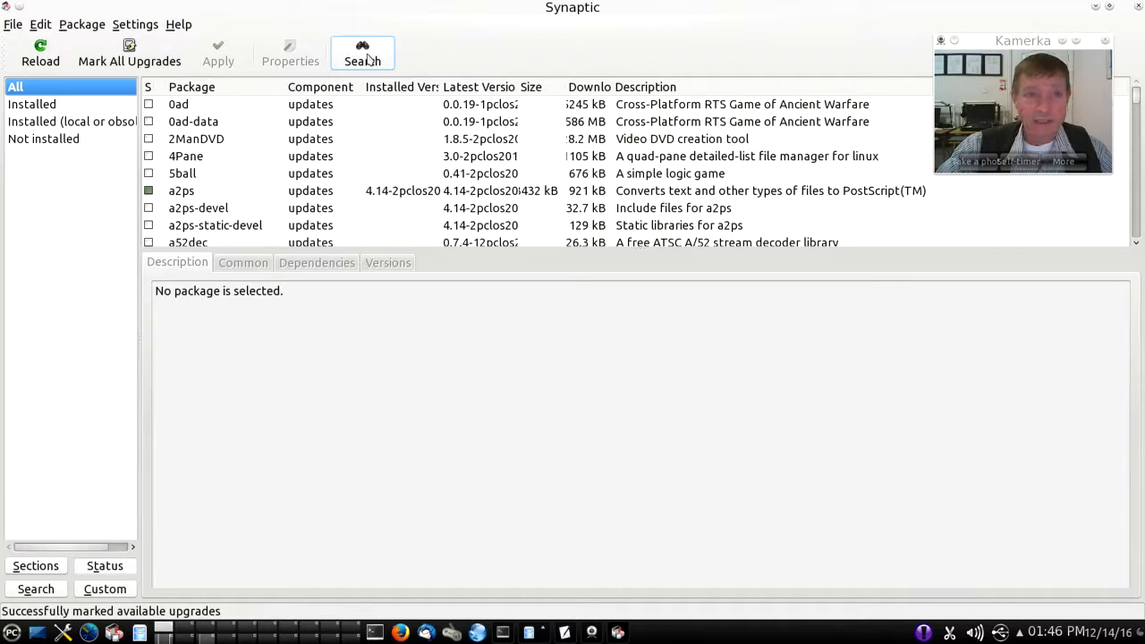
Search packages for 'mumble' and show the matches, mumble and murmur
click(363, 52)
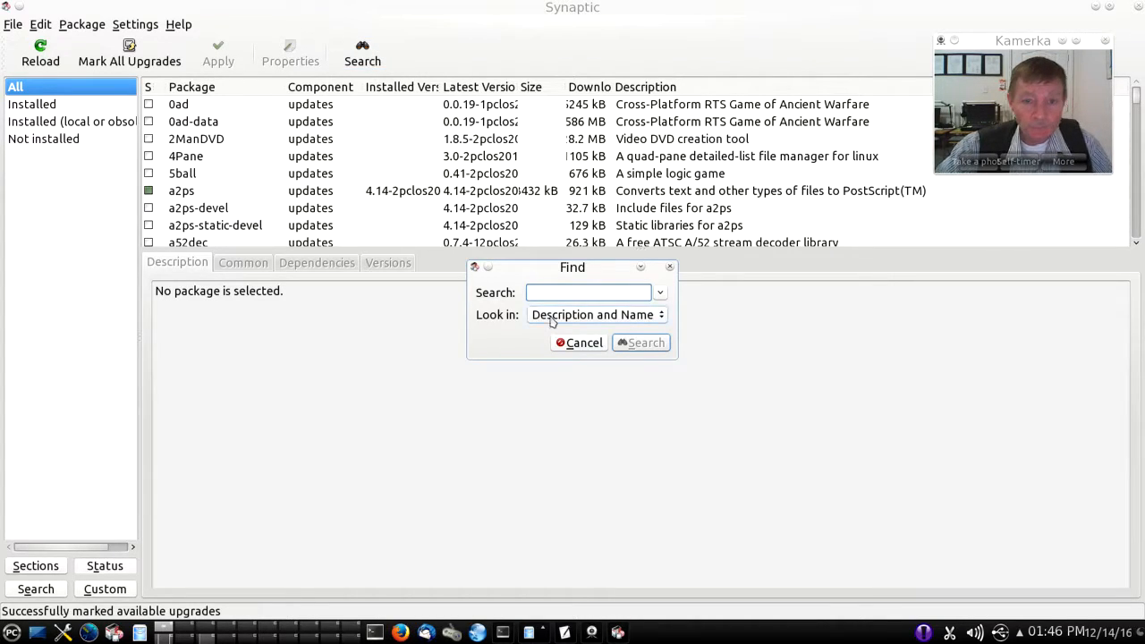
text(m)
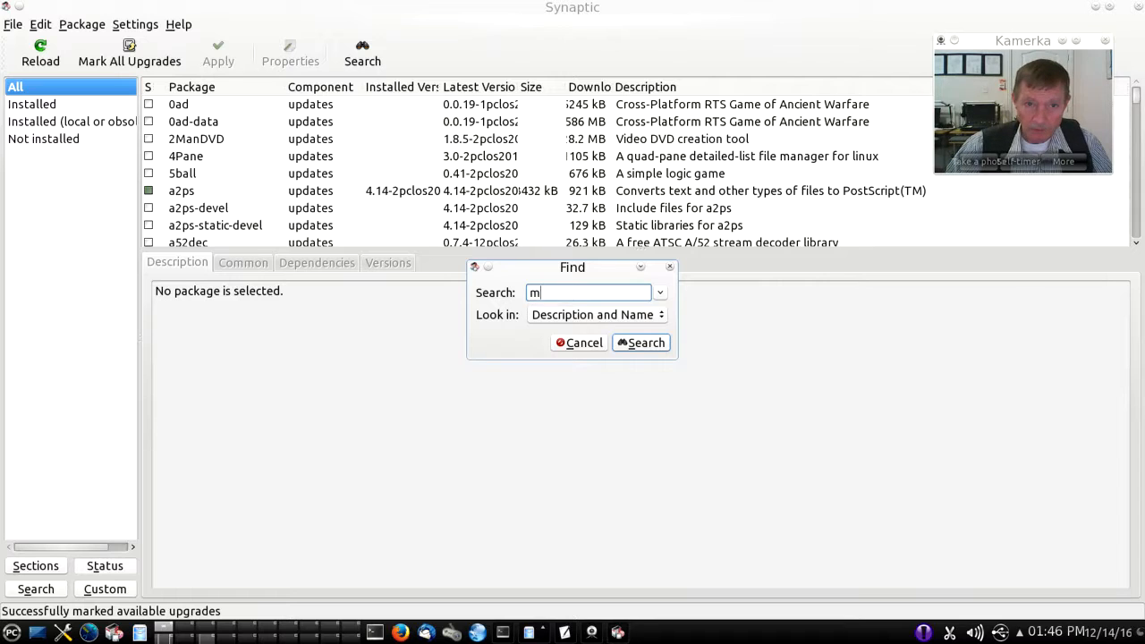
text(umble)
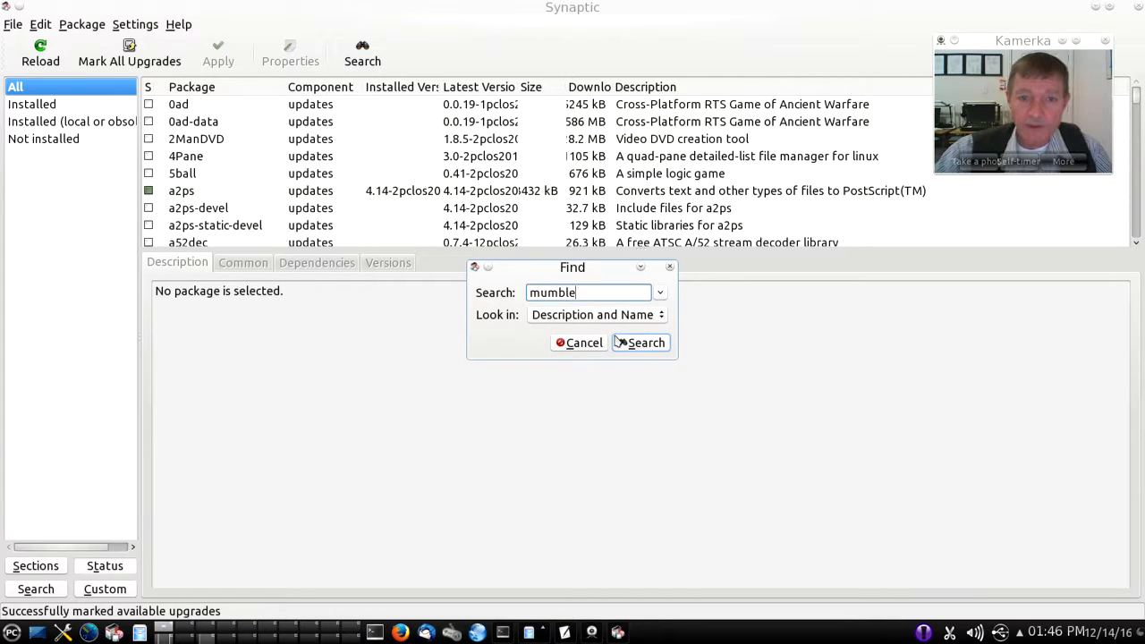
click(641, 343)
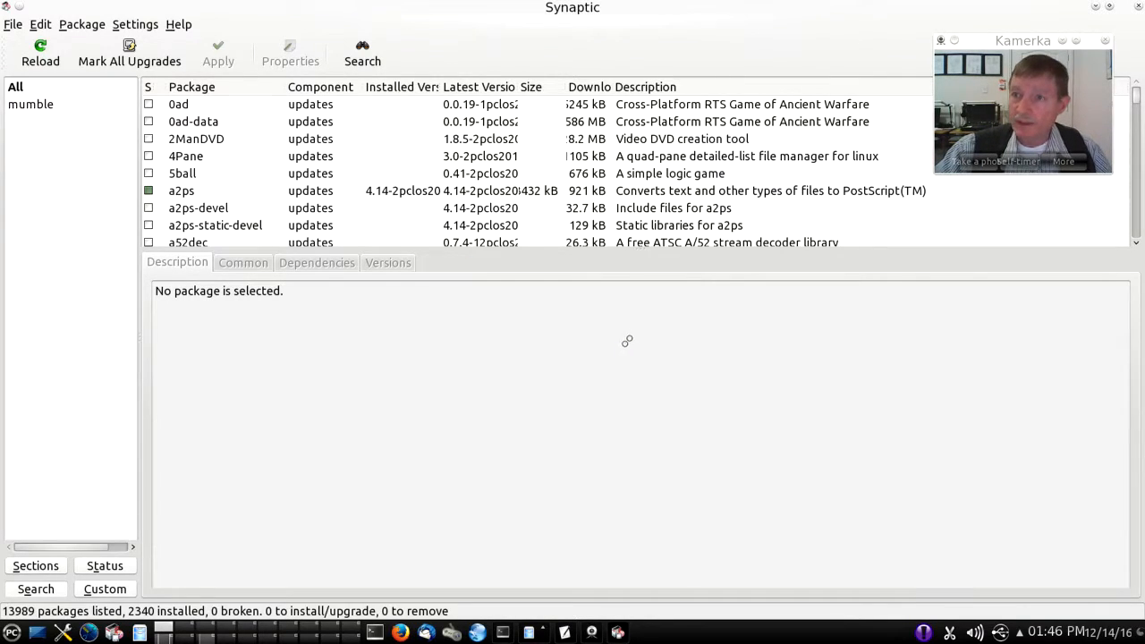
click(30, 104)
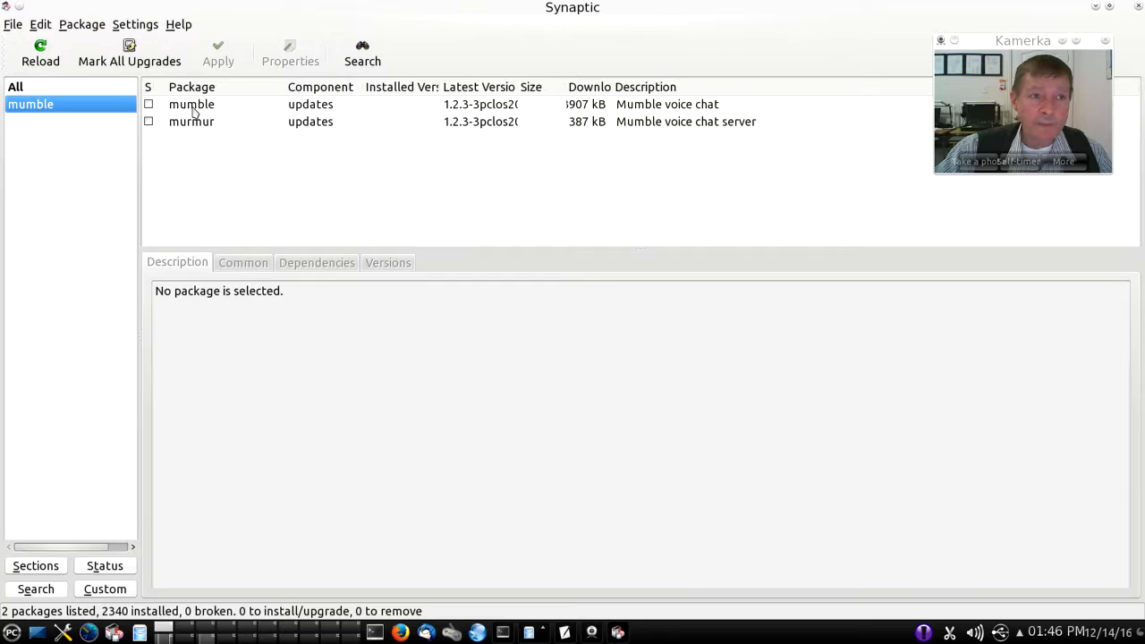
Bring up the action menu for the mumble package
right_click(192, 104)
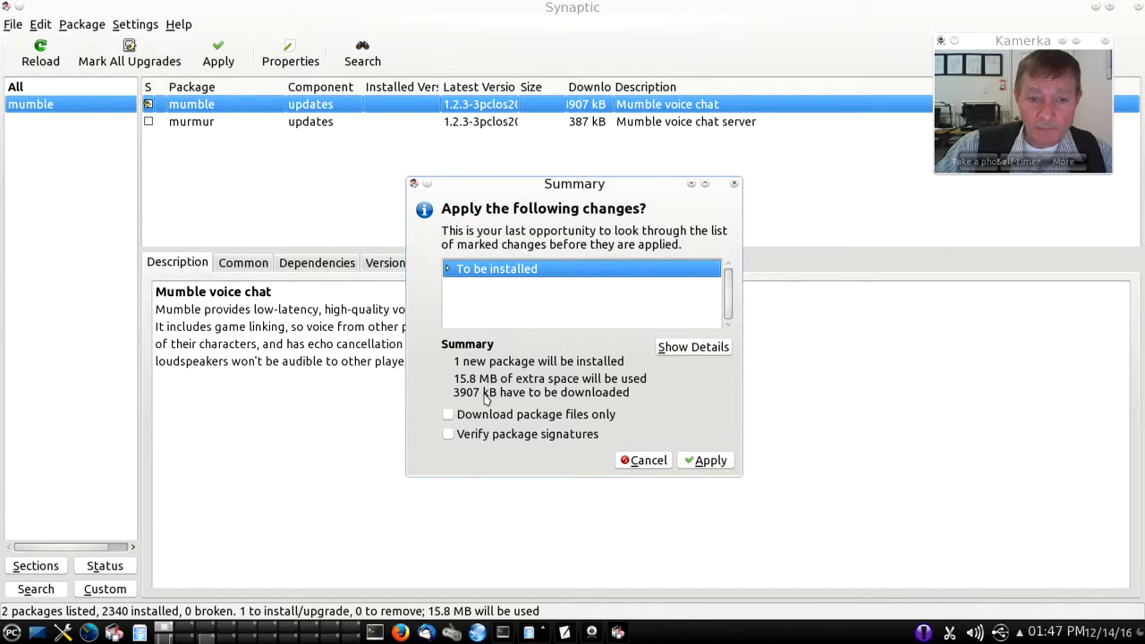
mouse_move(469, 391)
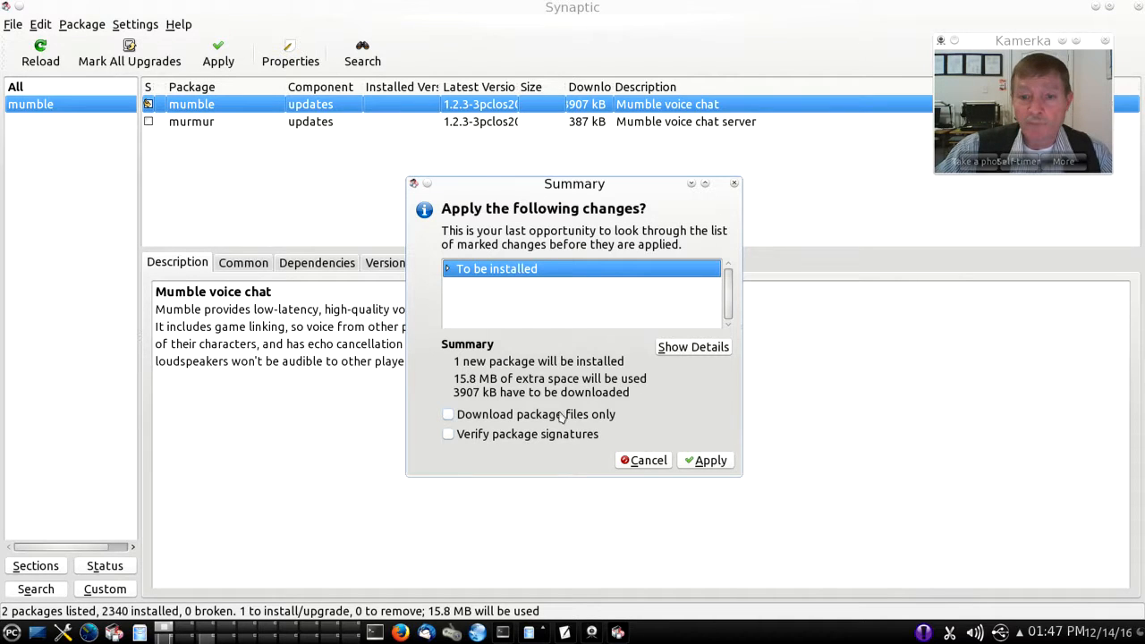
click(710, 460)
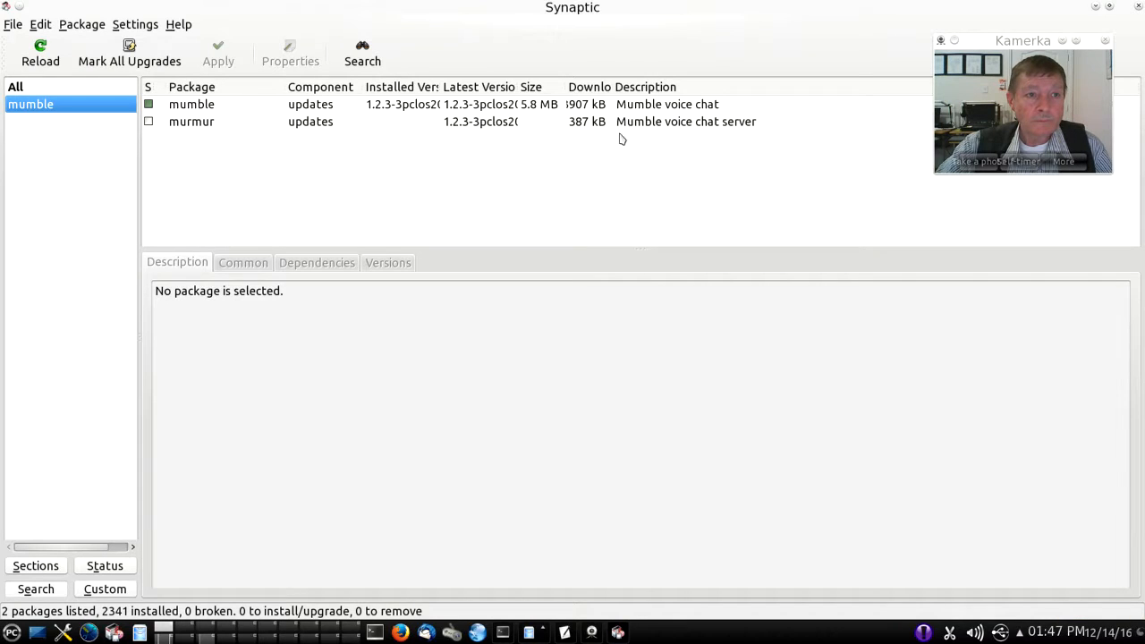
mouse_move(263, 115)
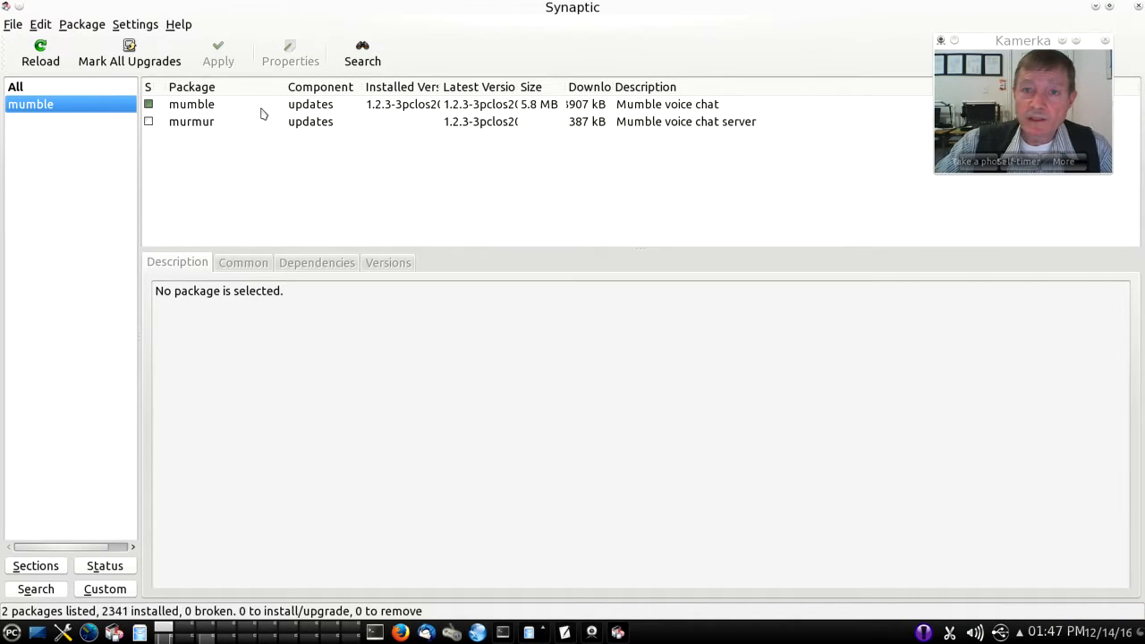
mouse_move(677, 114)
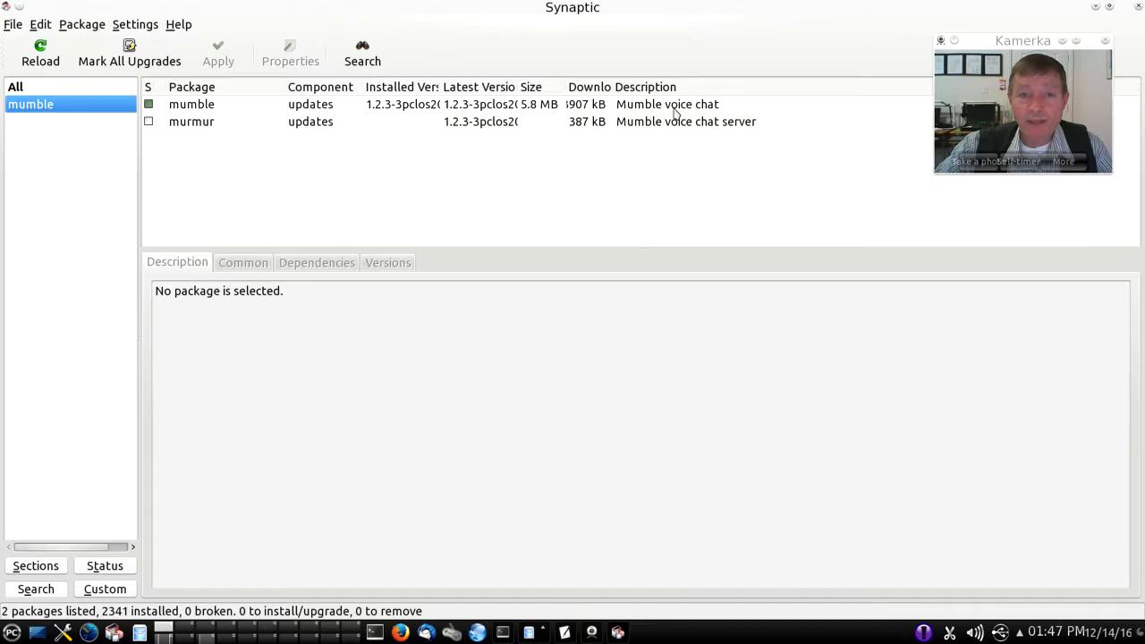
mouse_move(616, 183)
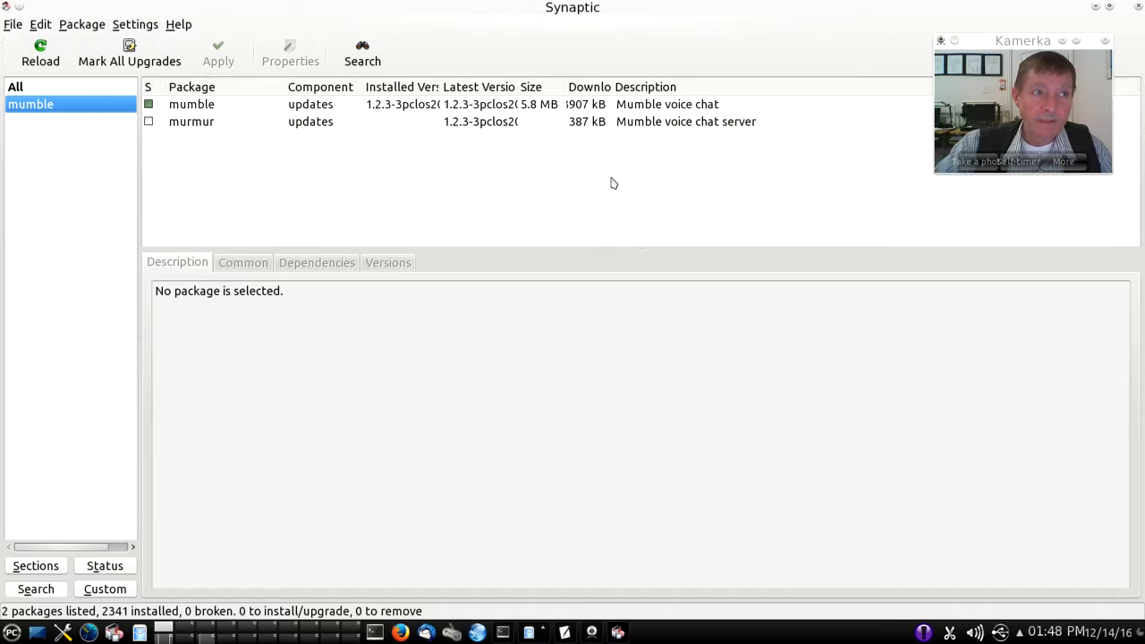
Quit Synaptic and link Mumble from the PC menu's Internet section onto the desktop
click(12, 24)
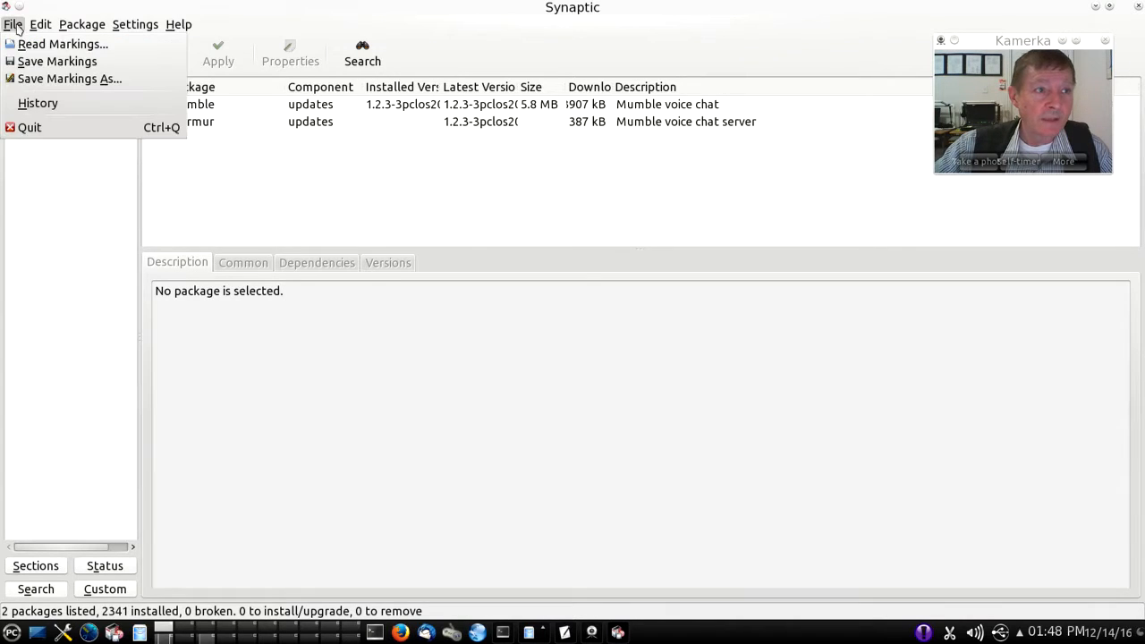
click(30, 127)
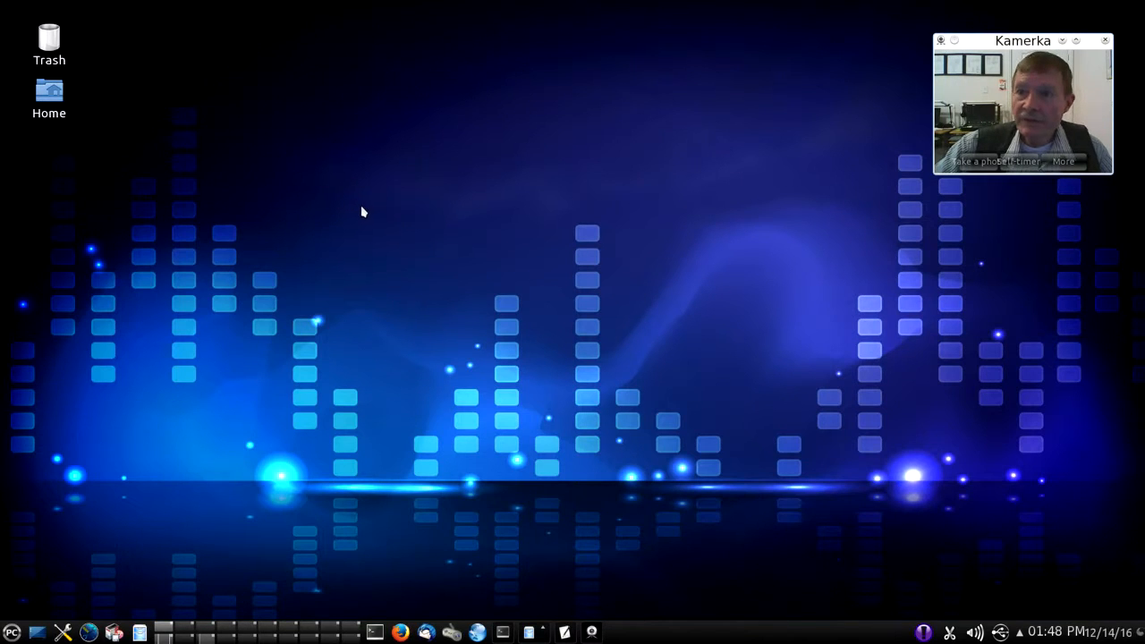
click(12, 632)
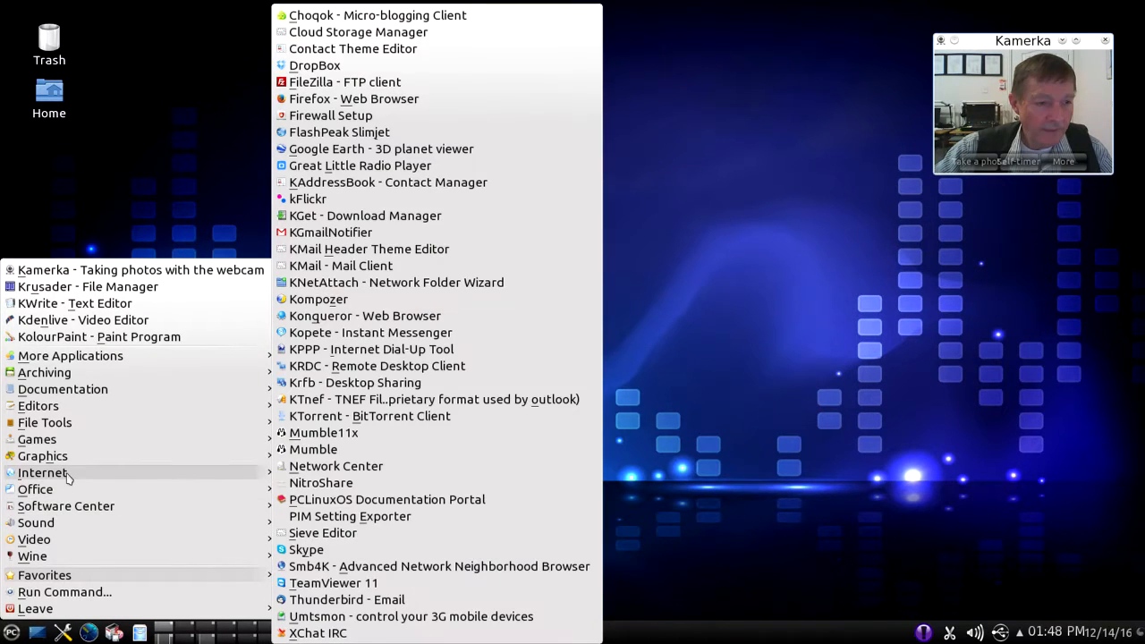
mouse_move(314, 449)
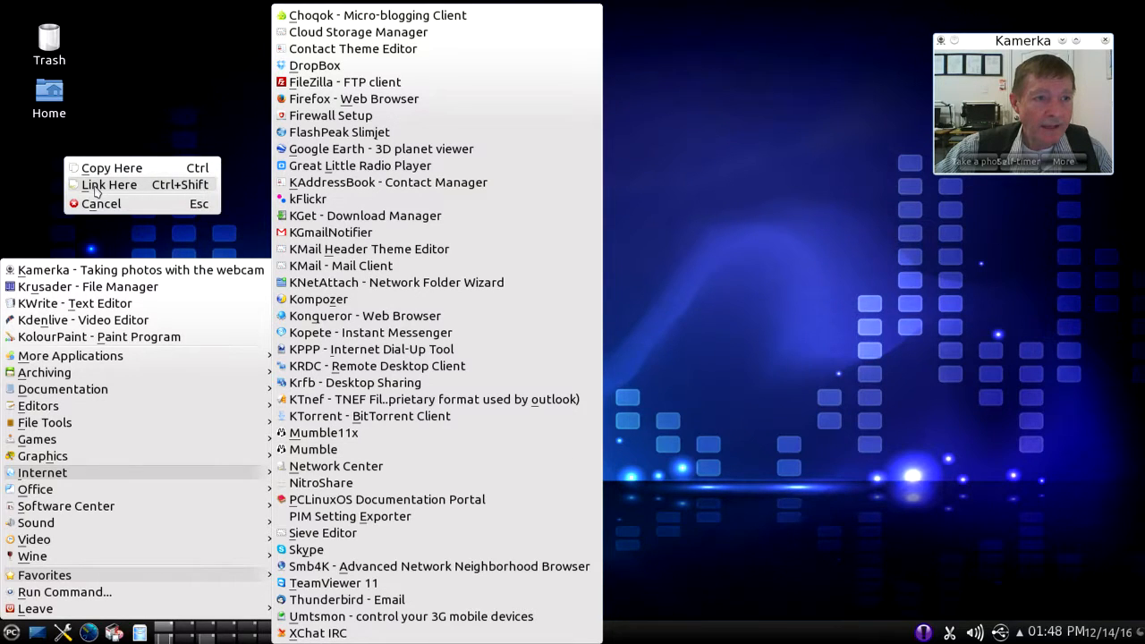
click(108, 184)
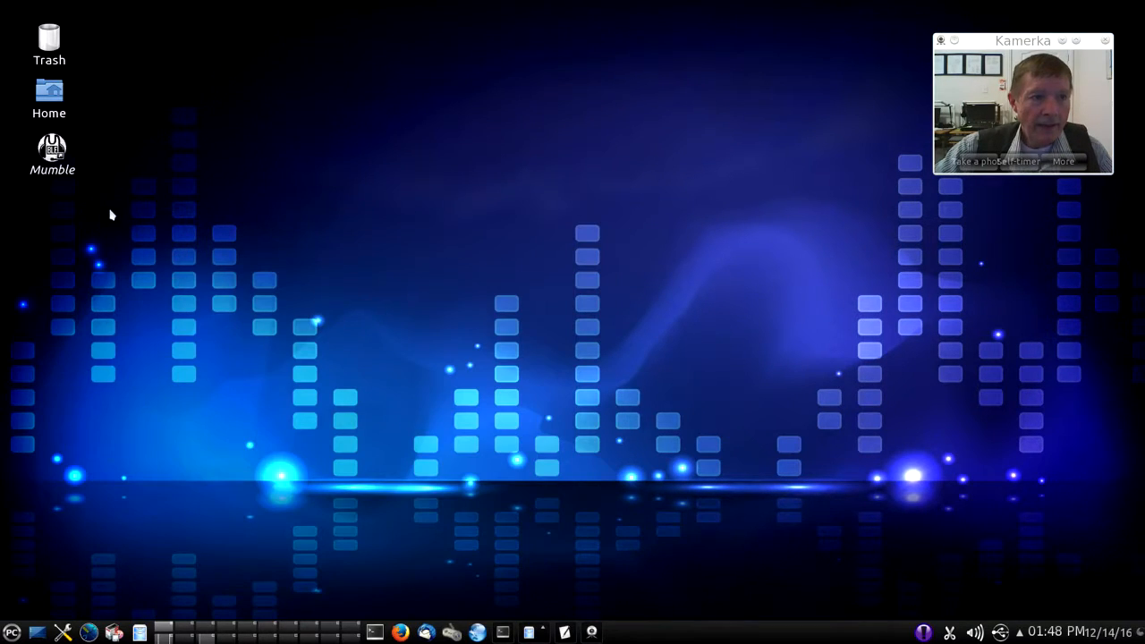